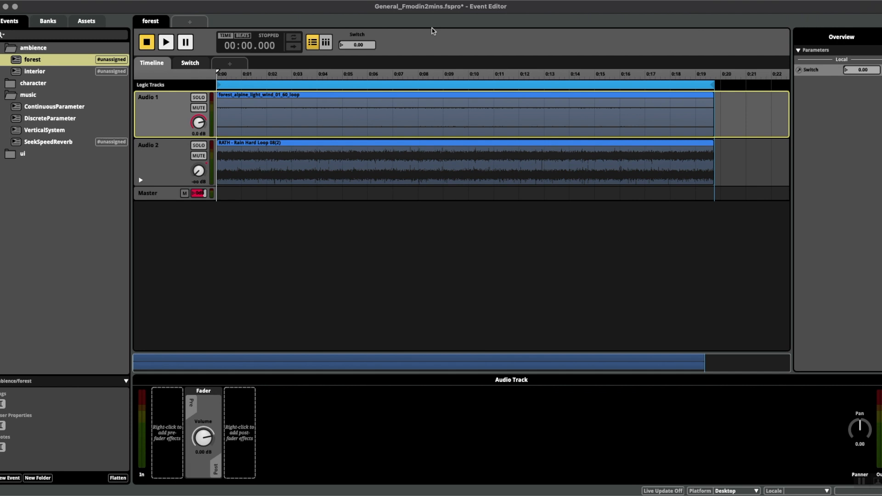
pyautogui.moveTo(245, 229)
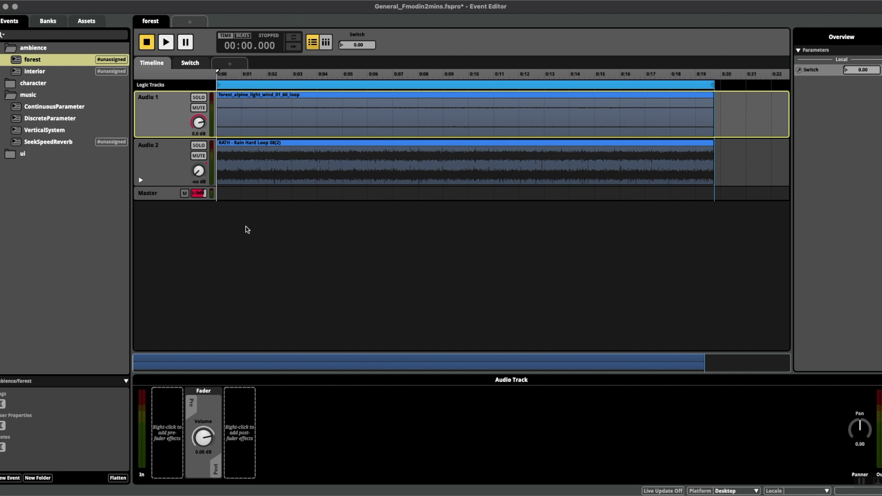
pyautogui.moveTo(226, 174)
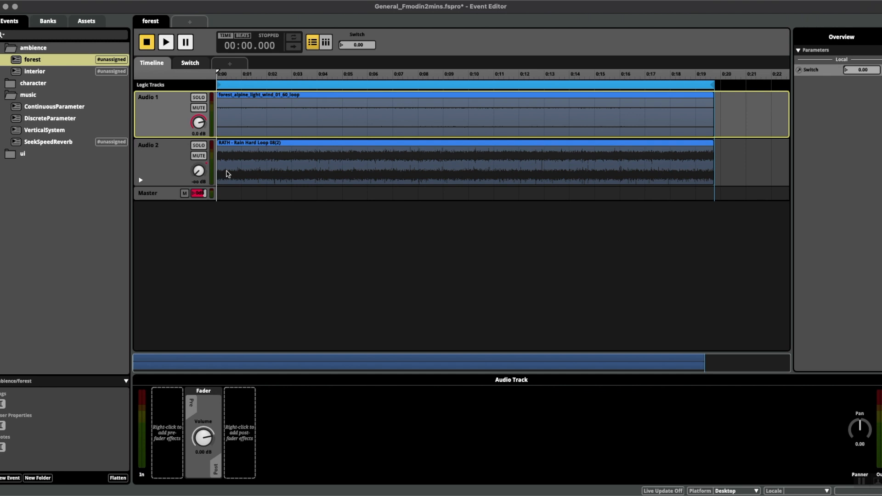
pyautogui.moveTo(328, 60)
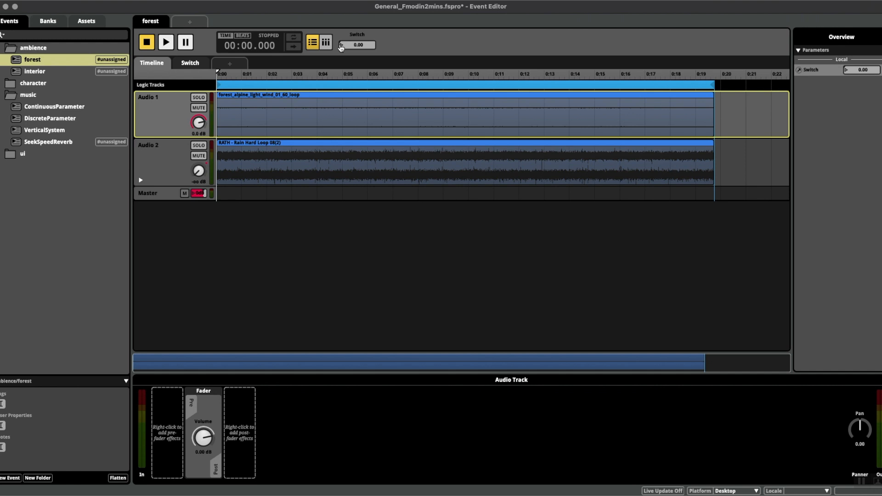
# Toggle the forest event's Switch parameter on, then back off to 0
pyautogui.click(165, 42)
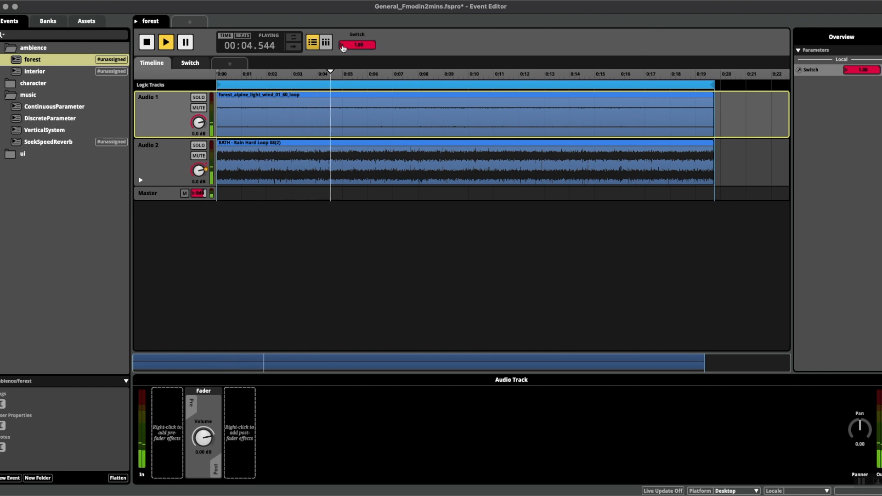
pyautogui.click(146, 42)
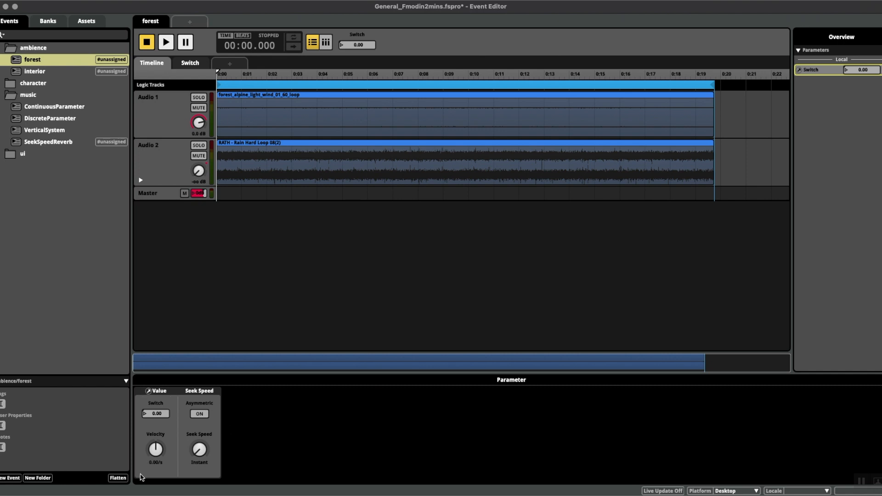
pyautogui.moveTo(202, 450)
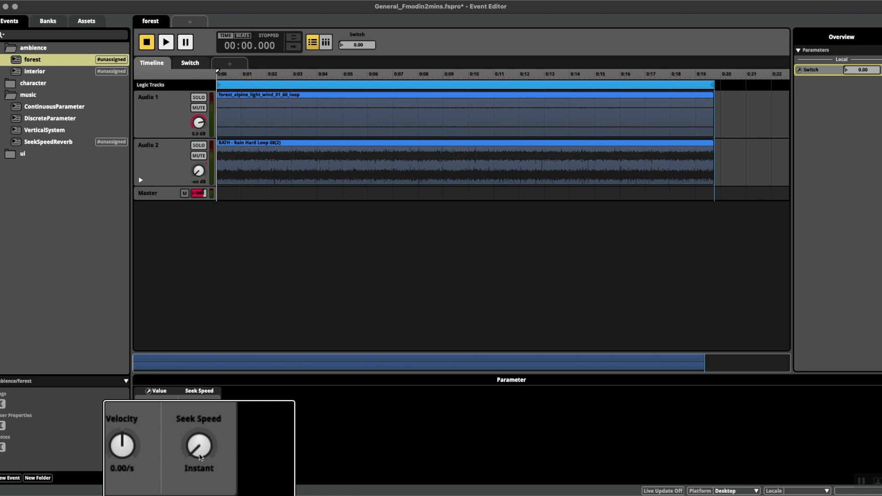
# Raise the Switch seek speed from Instant to about 0.81/s and play the forest event
pyautogui.moveTo(198, 446); pyautogui.dragTo(198, 438)
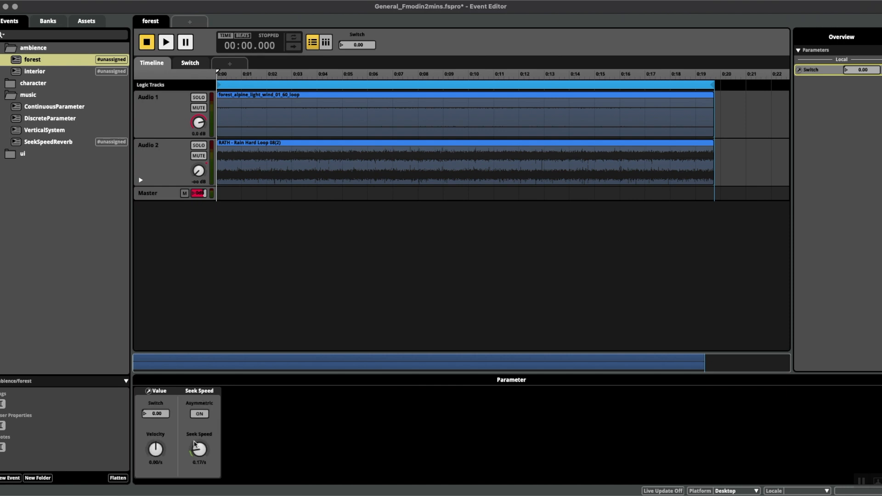
pyautogui.moveTo(198, 448); pyautogui.dragTo(198, 436)
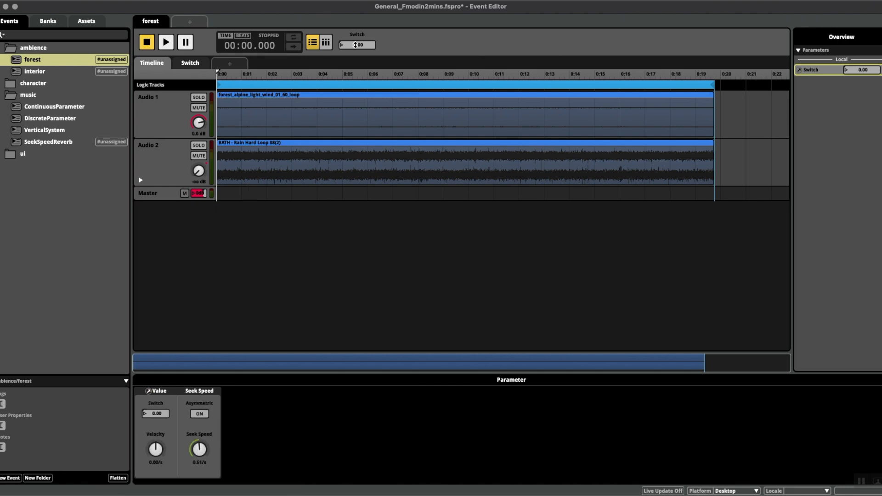
pyautogui.click(165, 43)
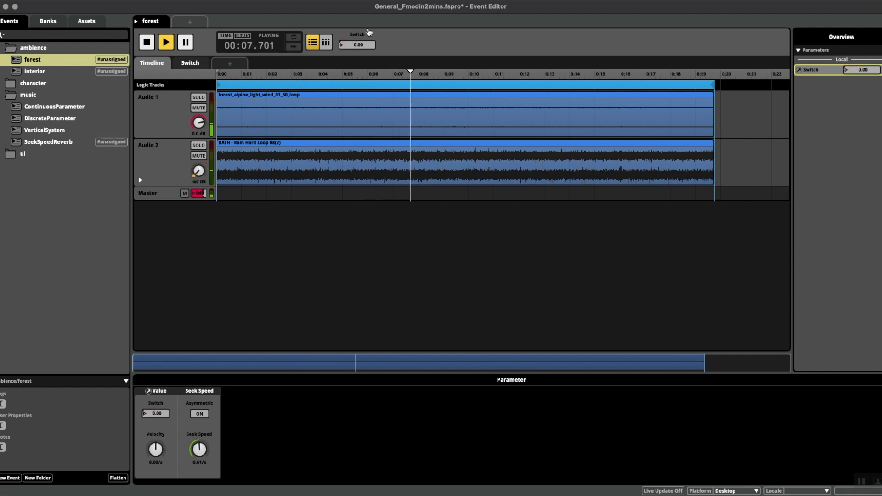
# Stop the forest event and return the Switch parameter to 0
pyautogui.click(146, 41)
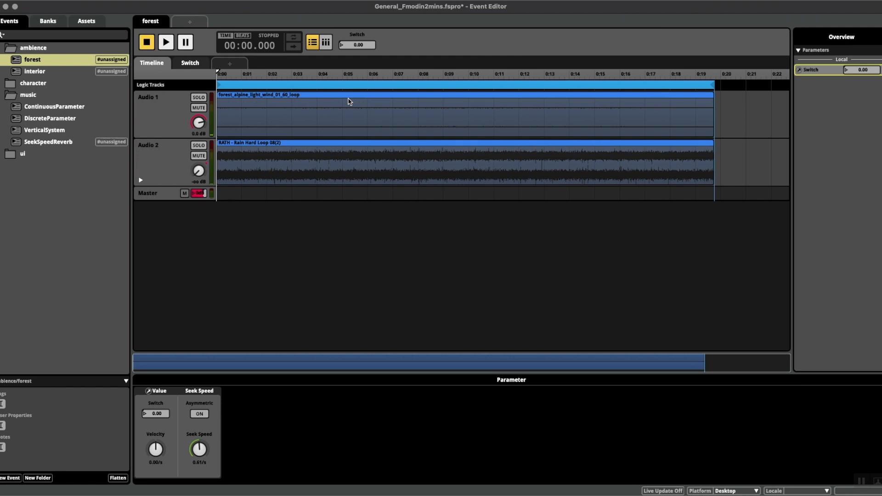
pyautogui.moveTo(445, 40)
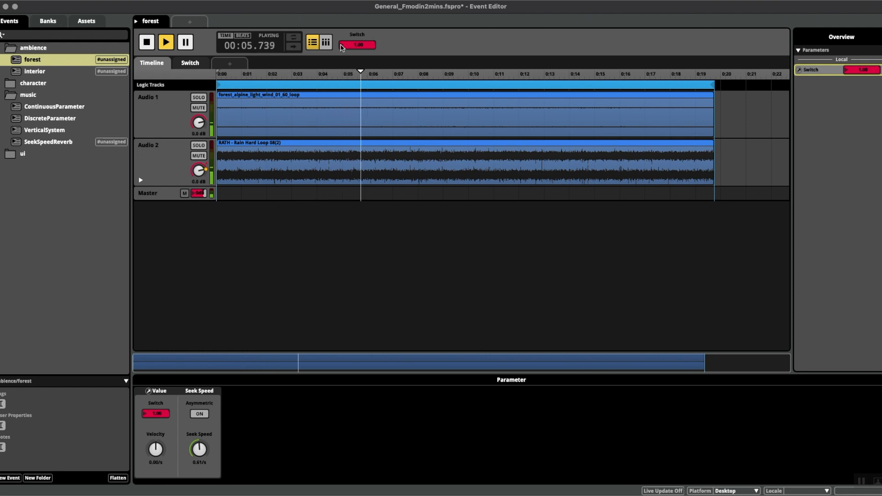
pyautogui.click(190, 62)
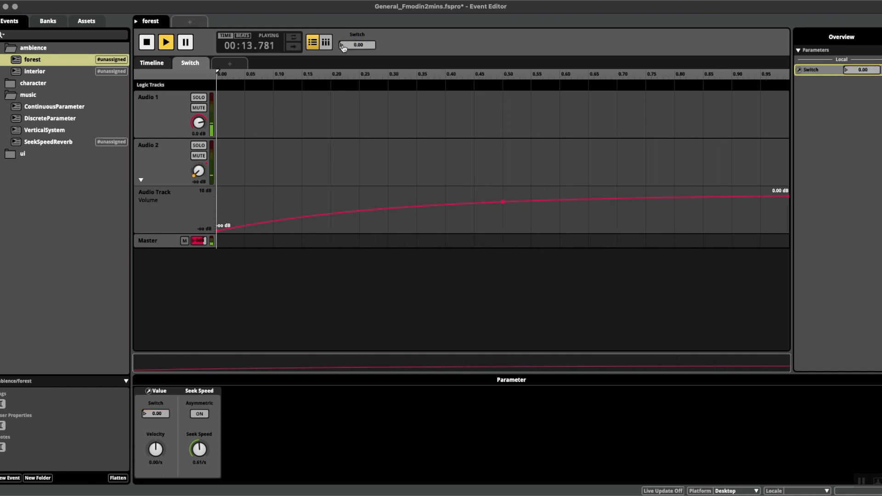
# Replay the forest event to hear the slower 0.13/s switch, then select SeekSpeedReverb
pyautogui.click(146, 42)
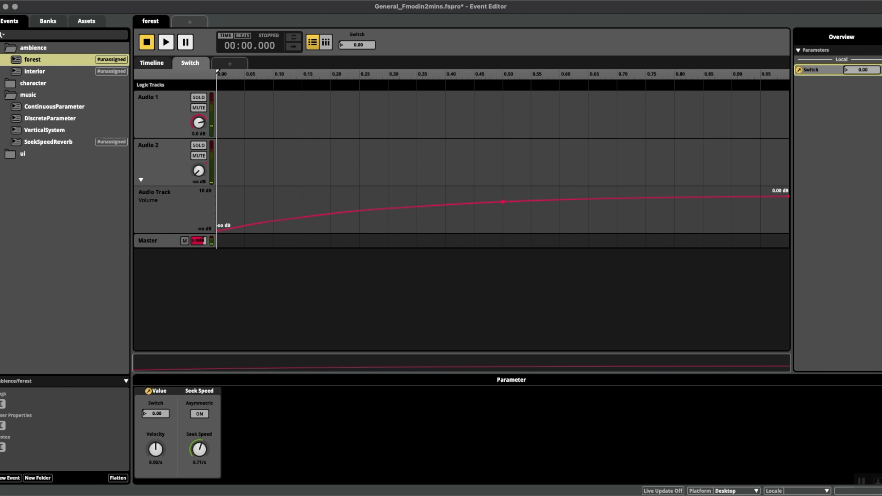
pyautogui.click(165, 42)
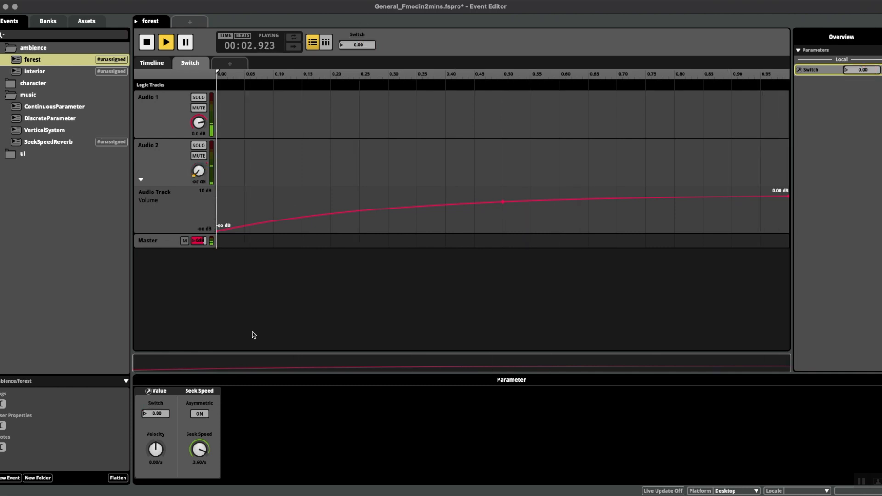
pyautogui.click(146, 42)
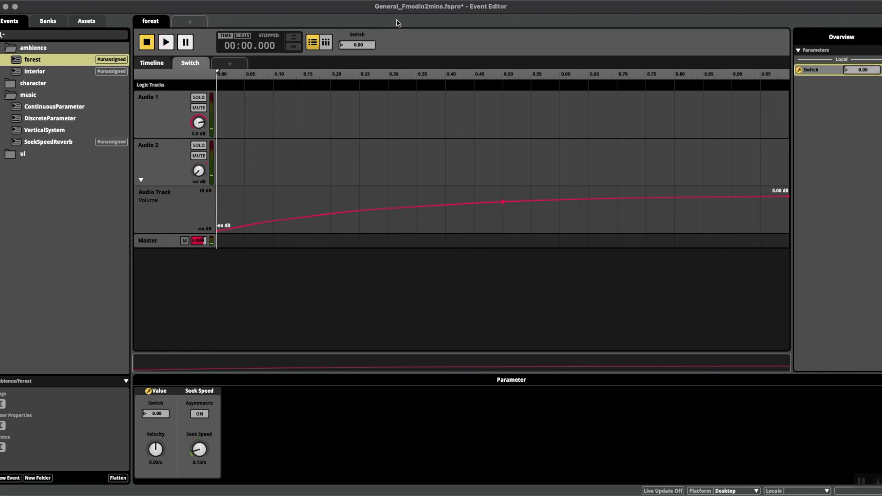
pyautogui.click(166, 42)
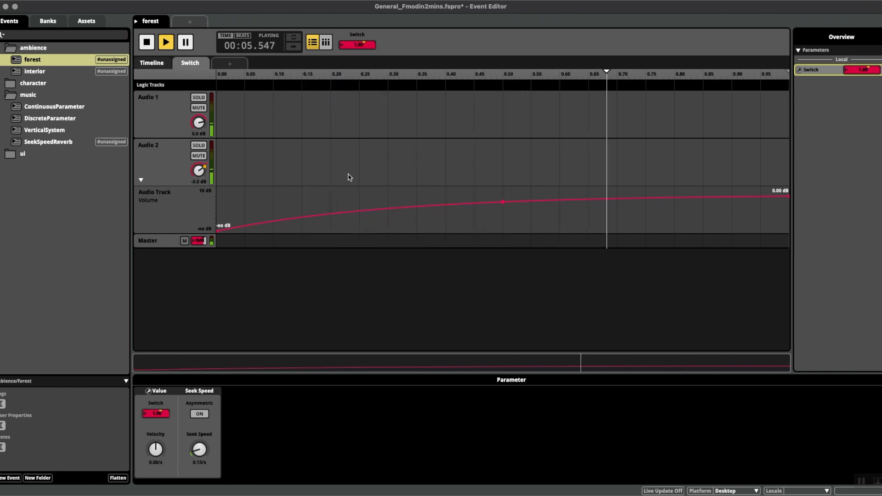
pyautogui.click(48, 142)
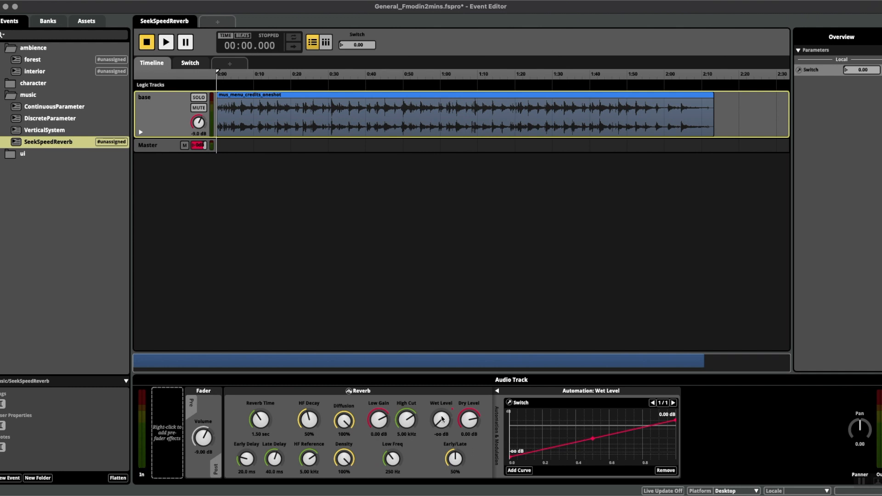
pyautogui.moveTo(577, 449)
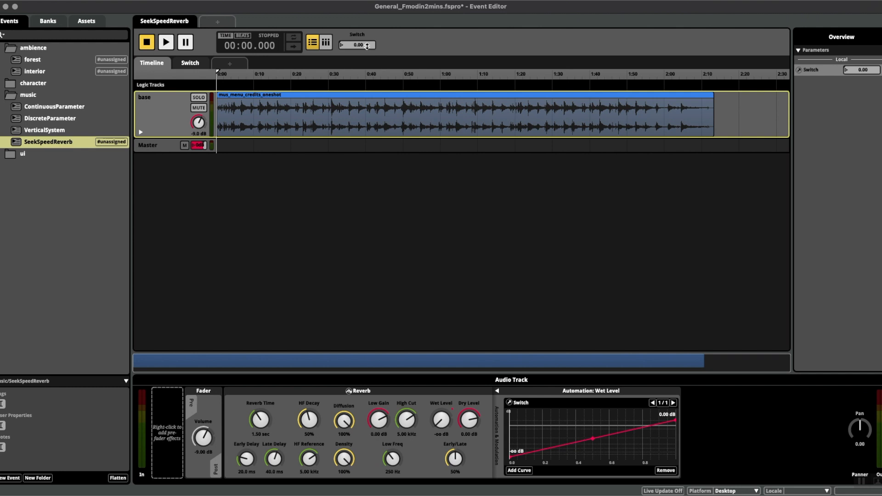
pyautogui.moveTo(354, 32)
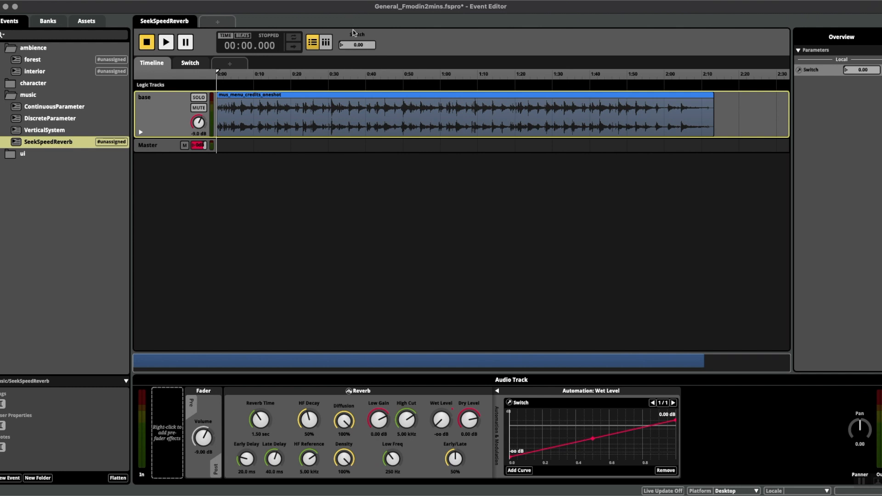
# Play the SeekSpeedReverb event with Switch raised to 1, then stop it
pyautogui.click(166, 41)
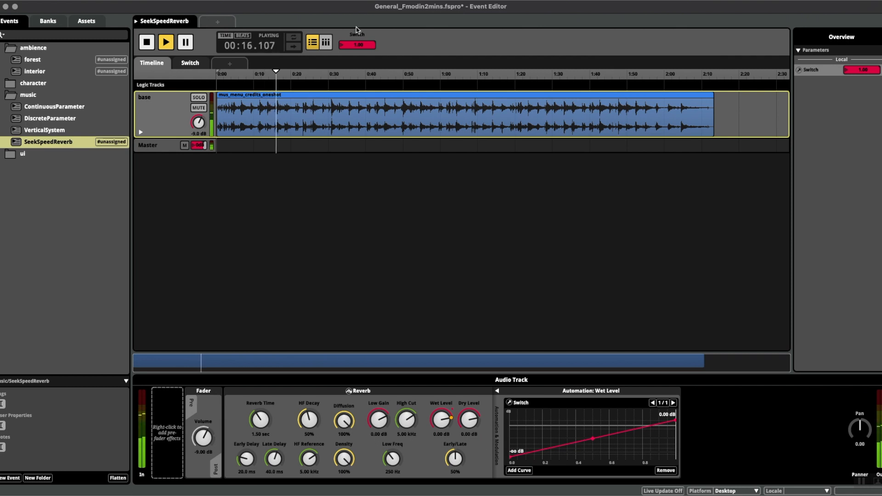
pyautogui.click(146, 42)
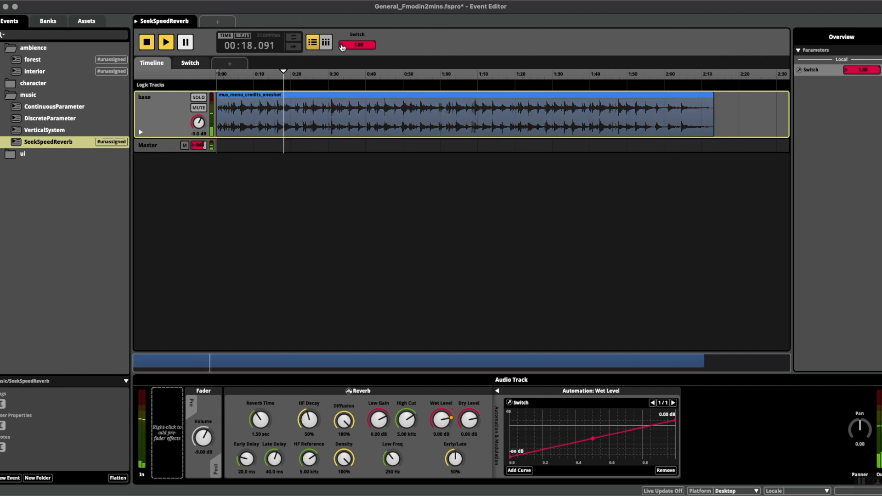
pyautogui.click(146, 42)
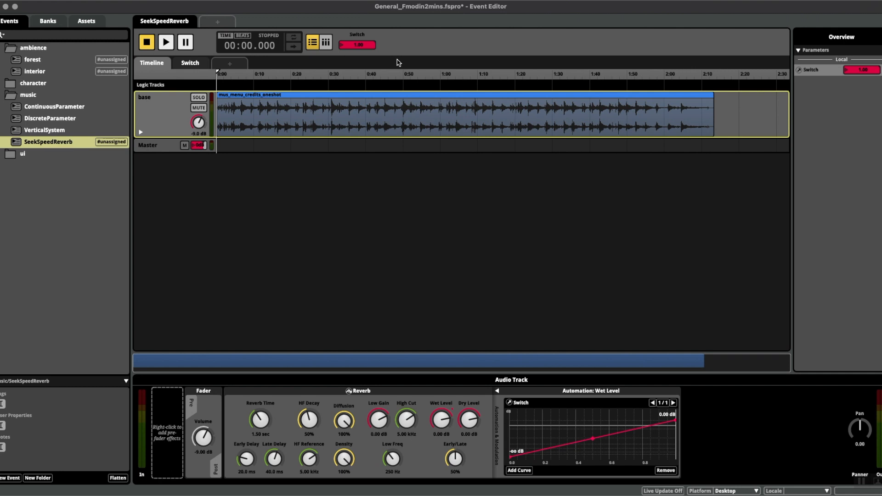